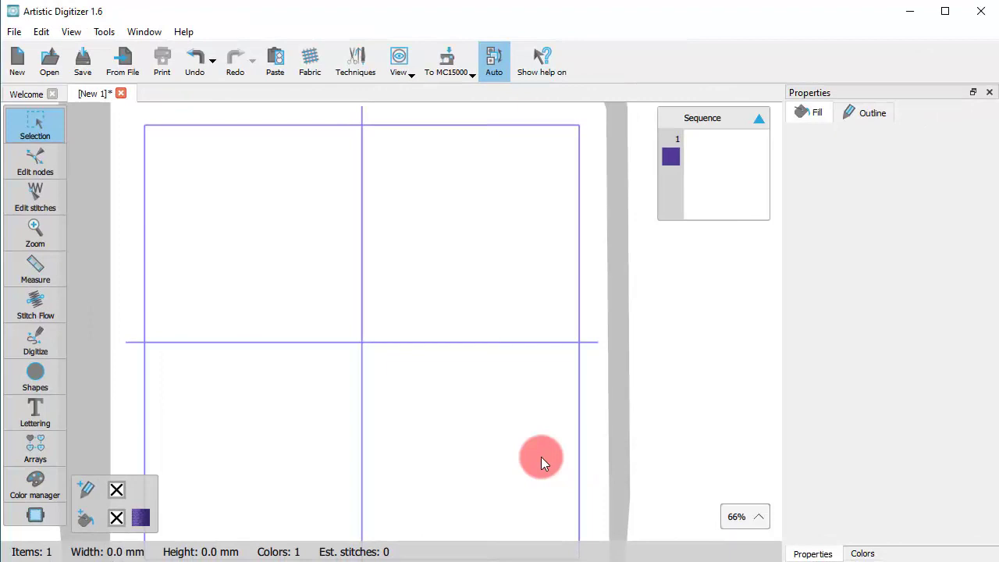
- Add a lettering object on the hoop and type the text 'TEXT'
{"action": "left_click", "coordinate": [36, 411]}
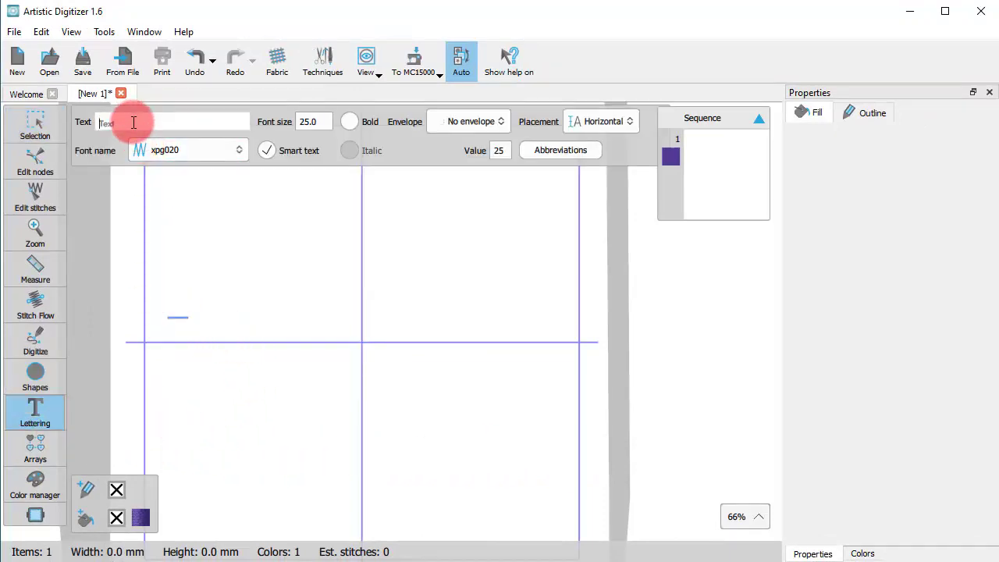
{"action": "type", "text": "TEX"}
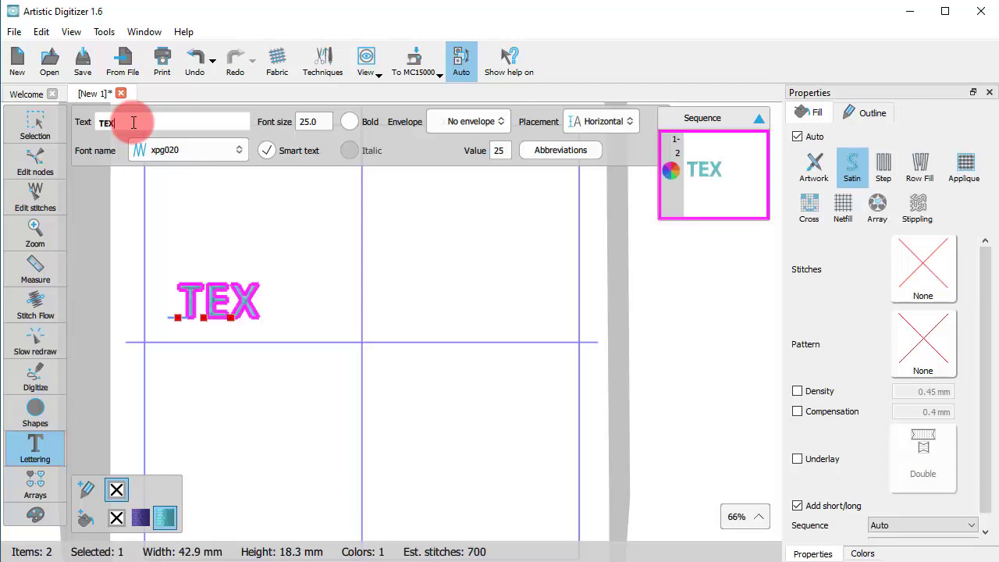
{"action": "type", "text": "T"}
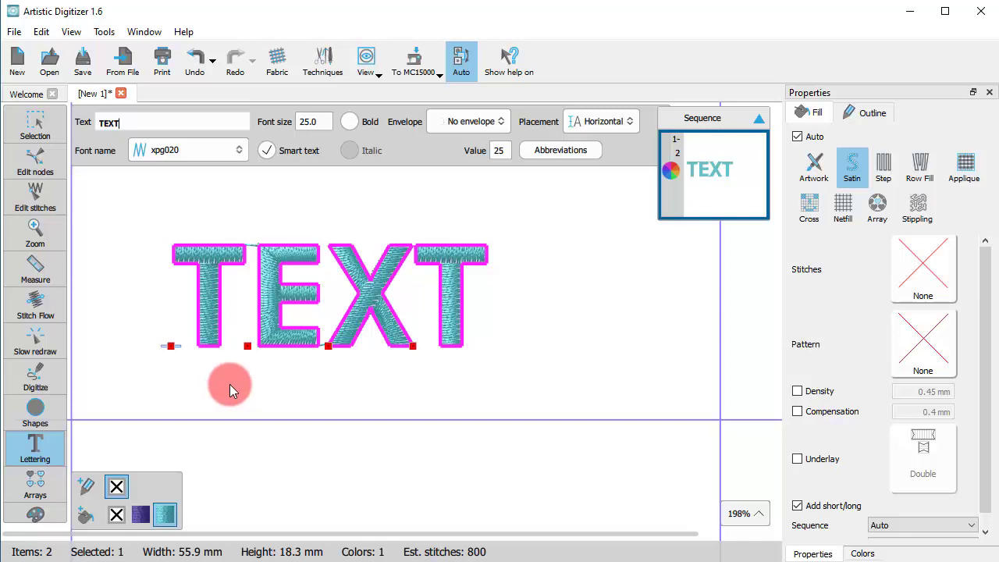
{"action": "mouse_move", "coordinate": [246, 398]}
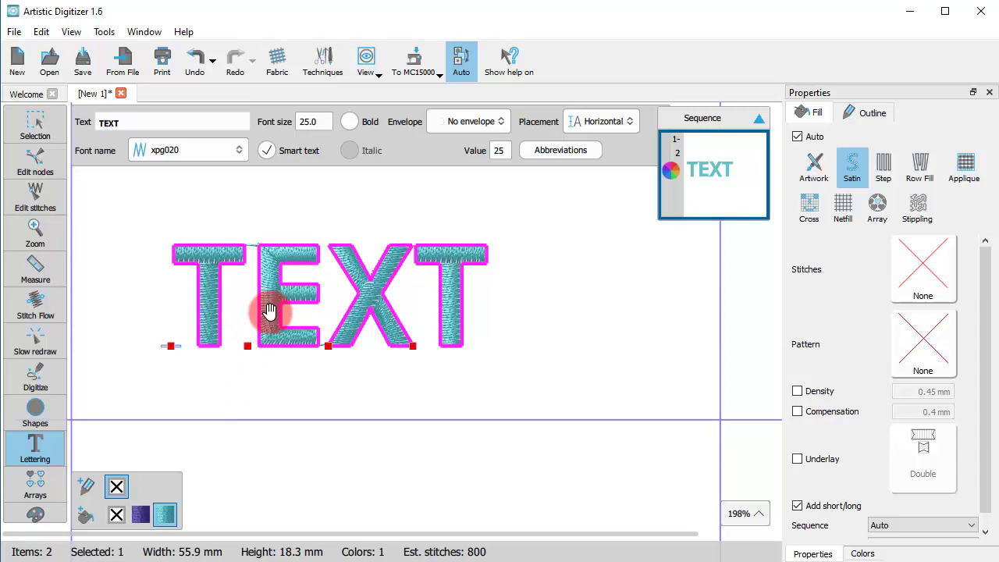
{"action": "mouse_move", "coordinate": [456, 295]}
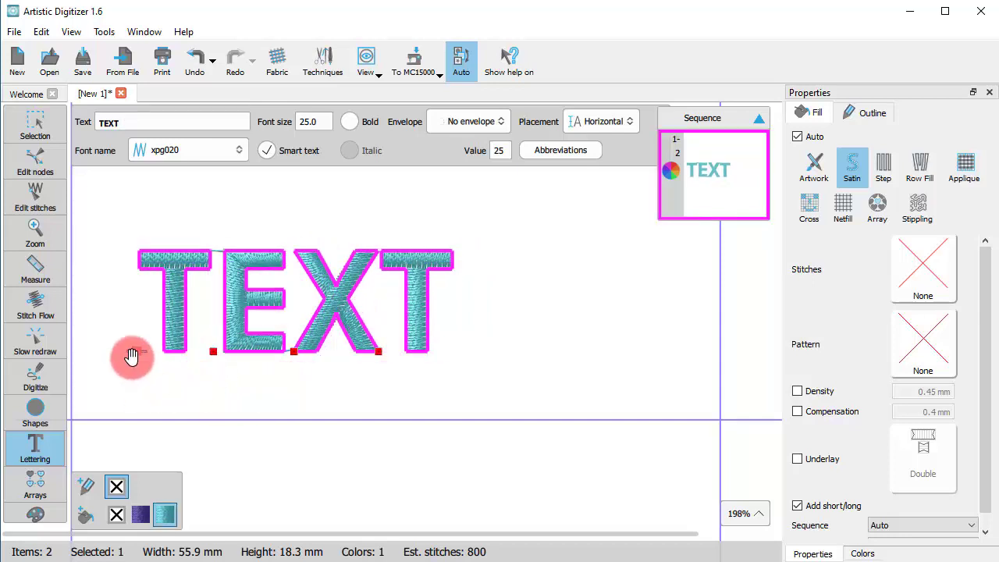
{"action": "mouse_move", "coordinate": [378, 359]}
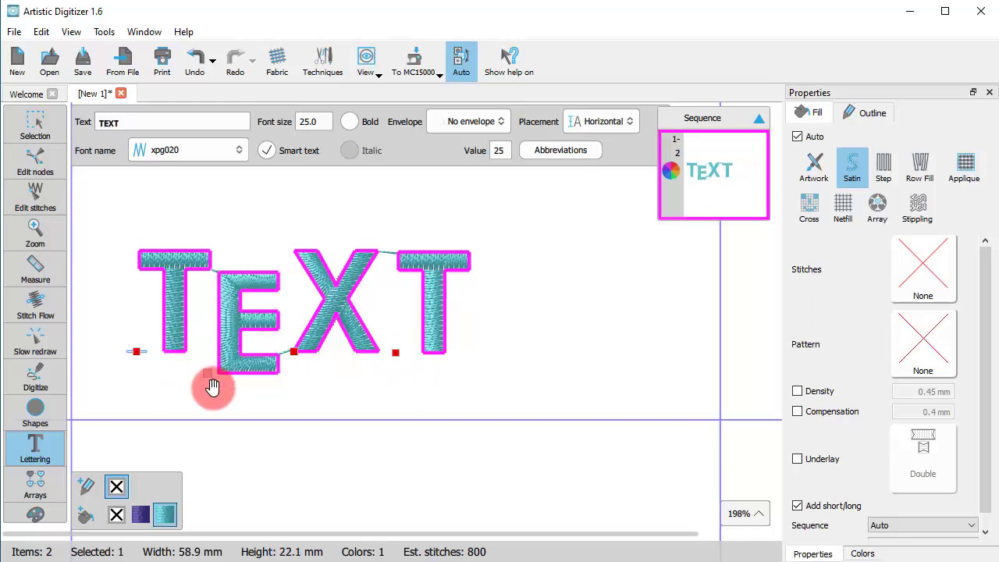
{"action": "mouse_move", "coordinate": [231, 406]}
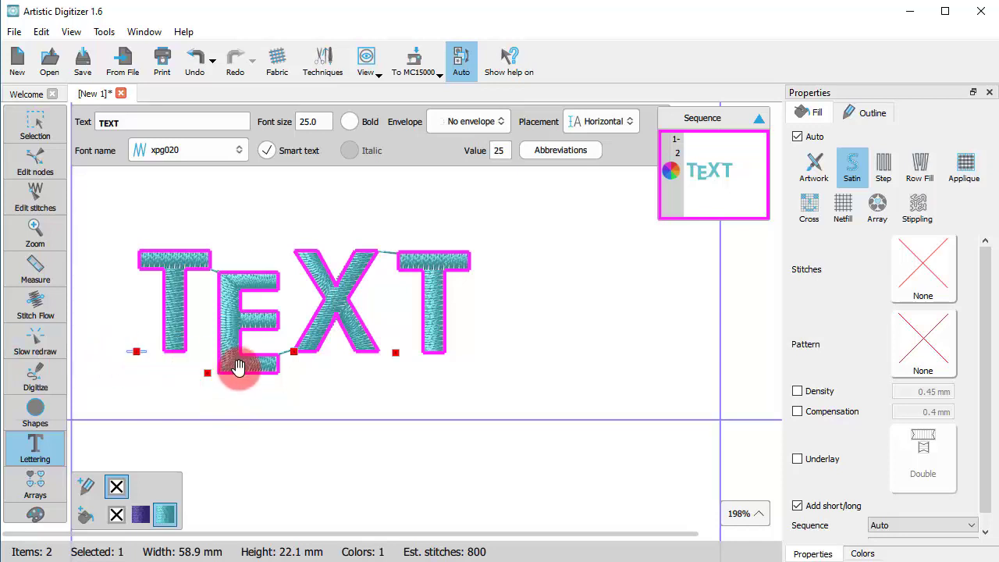
- Select the TEXT lettering, trial-stretch it to 24.7 mm tall, and keep it 58.9 × 22.1 mm
{"action": "left_click", "coordinate": [35, 125]}
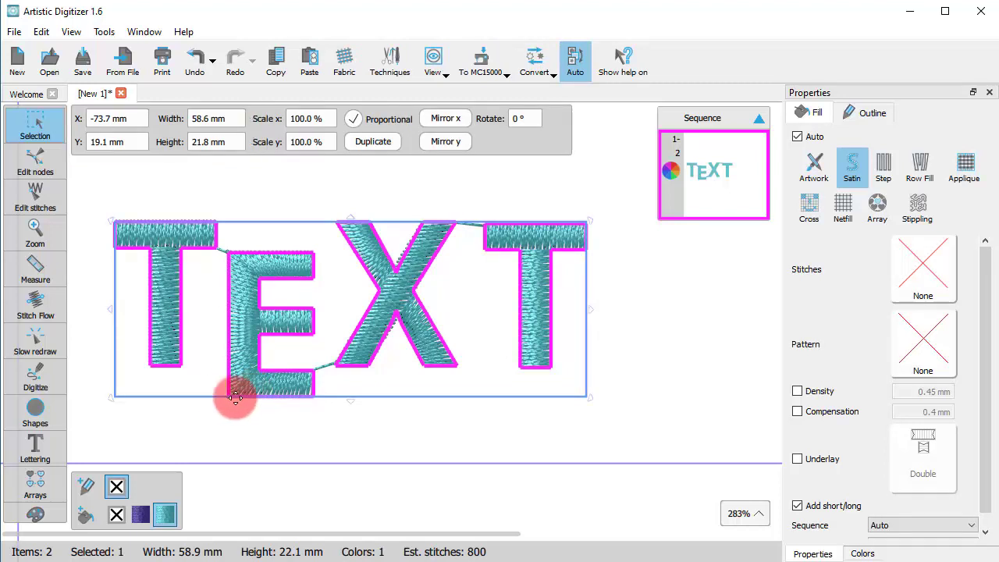
{"action": "left_click", "coordinate": [36, 447]}
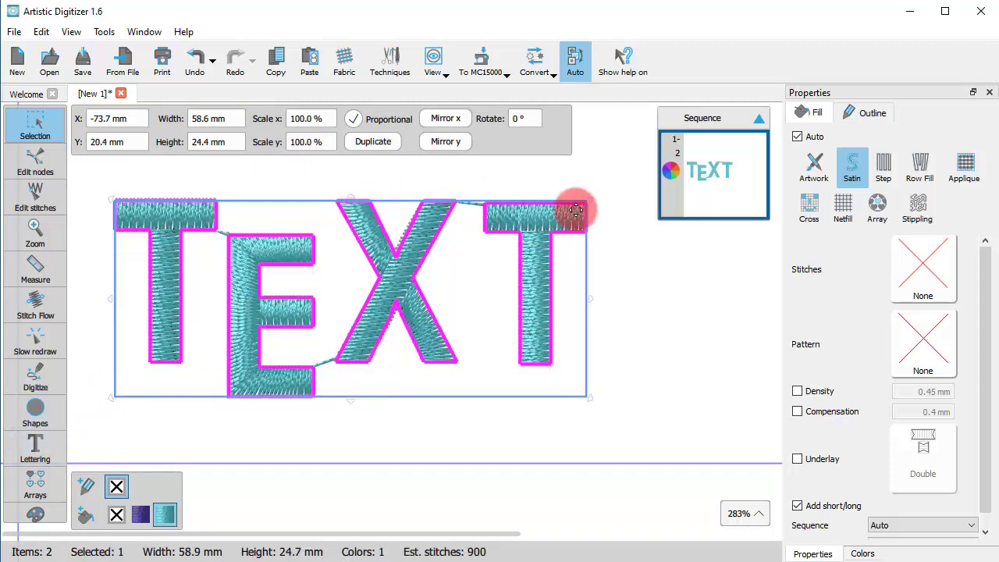
{"action": "left_click_drag", "start_coordinate": [578, 209], "coordinate": [461, 304]}
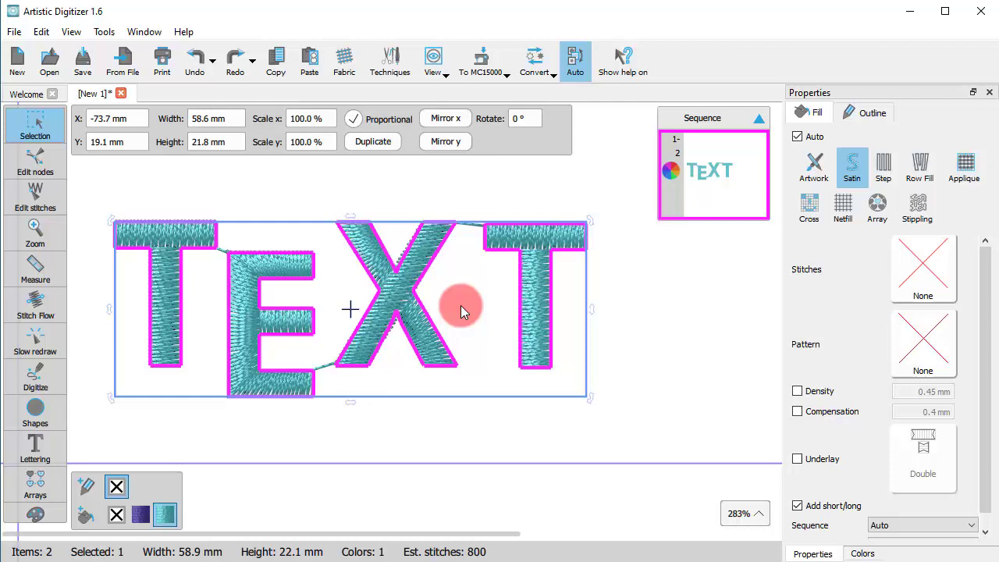
{"action": "mouse_move", "coordinate": [317, 443]}
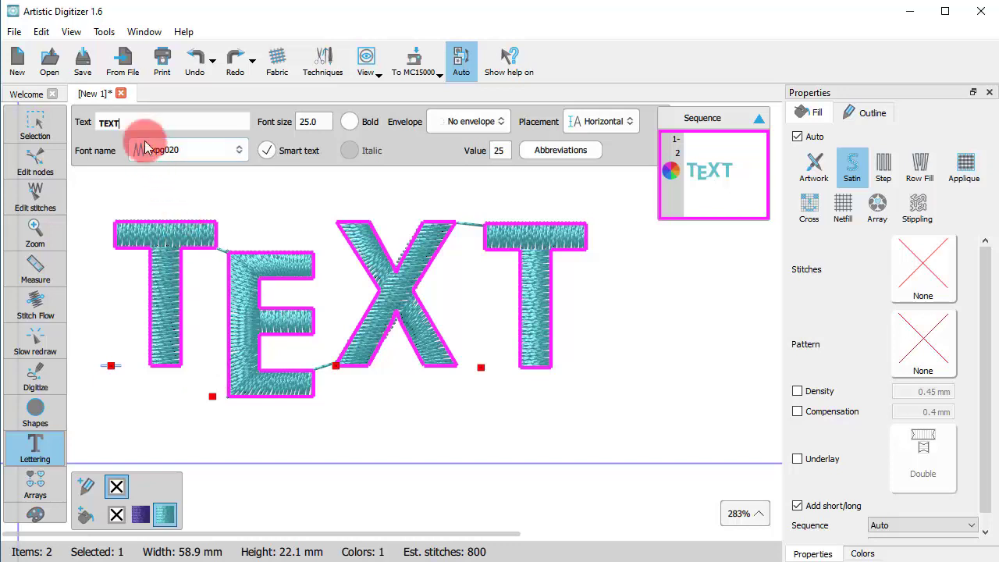
{"action": "left_click", "coordinate": [35, 125]}
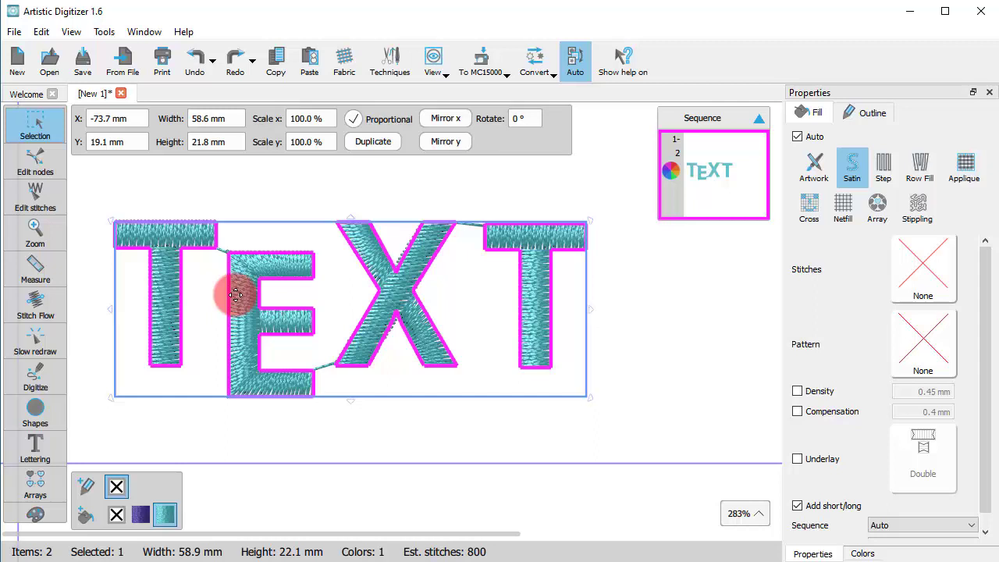
{"action": "mouse_move", "coordinate": [245, 269]}
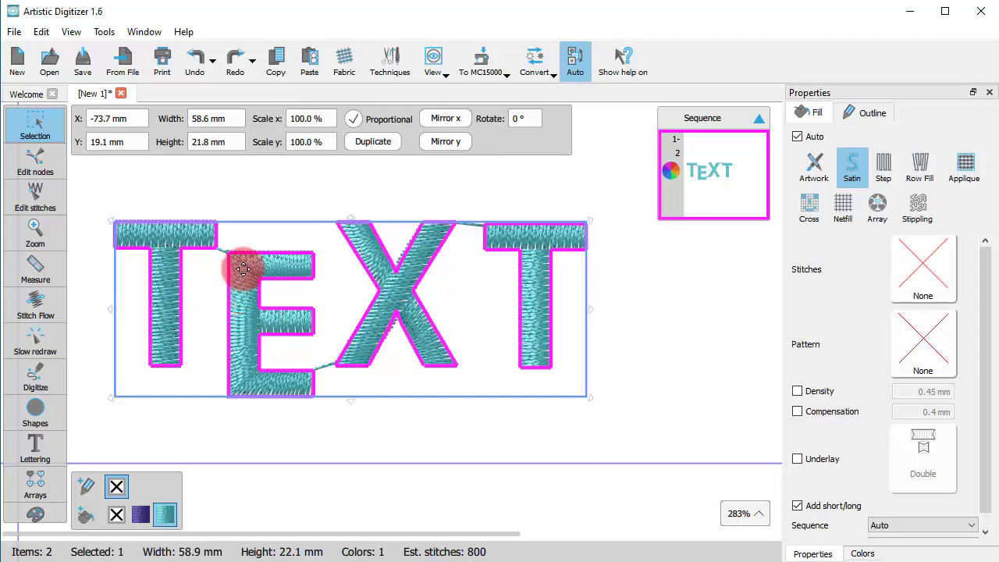
- Convert the TEXT lettering to curves and show each letter's outline nodes
{"action": "right_click", "coordinate": [241, 269]}
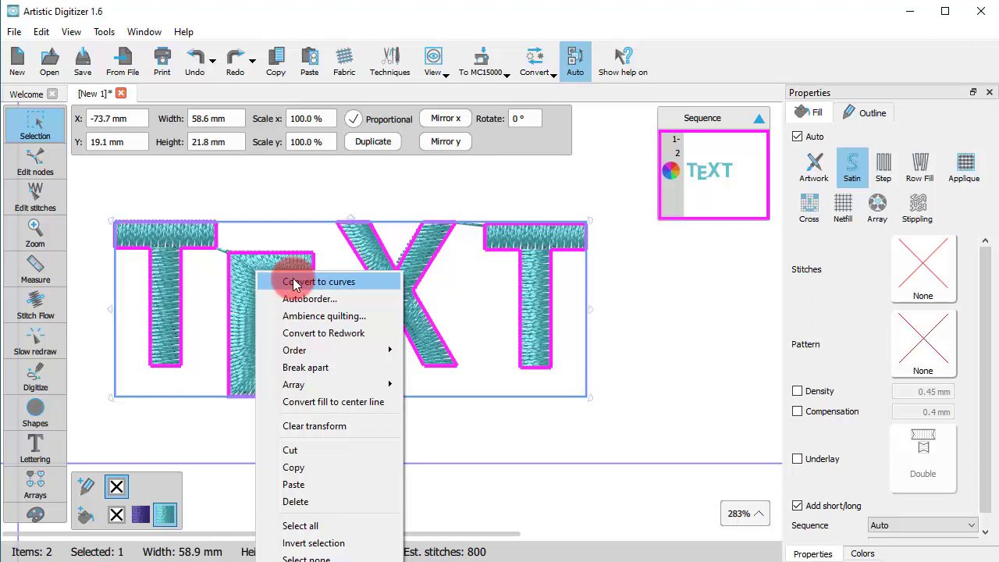
{"action": "mouse_move", "coordinate": [546, 187]}
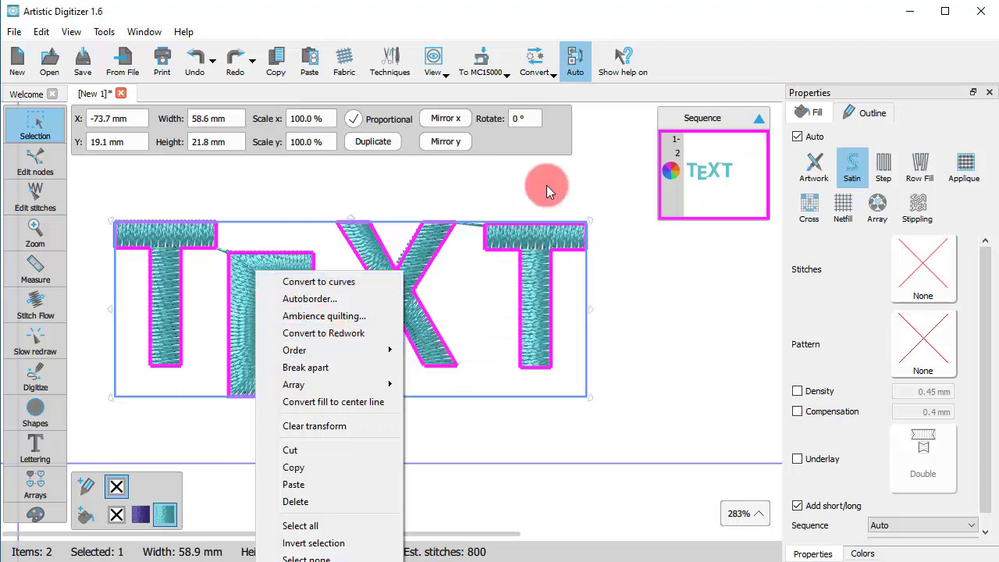
{"action": "left_click", "coordinate": [535, 61]}
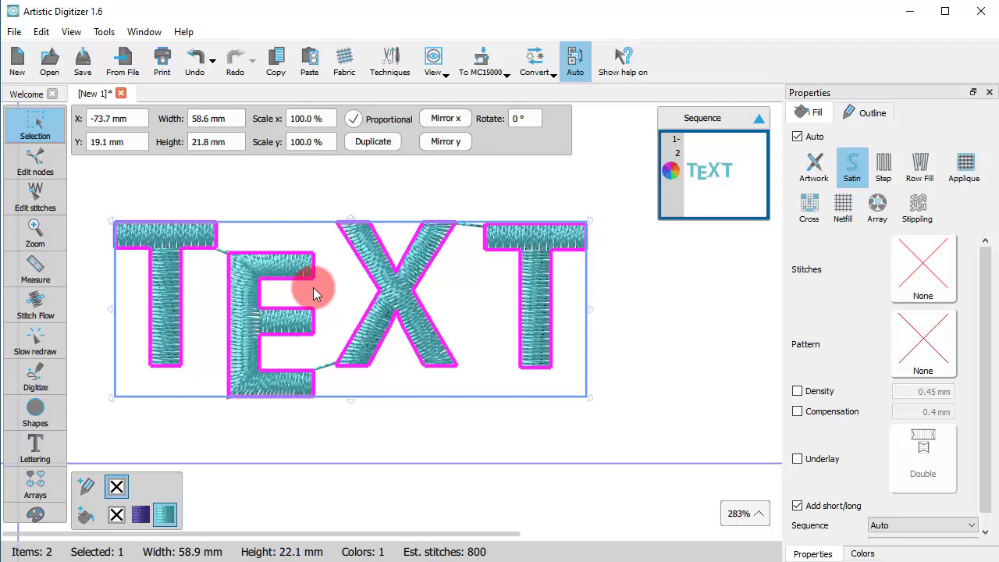
{"action": "mouse_move", "coordinate": [158, 307]}
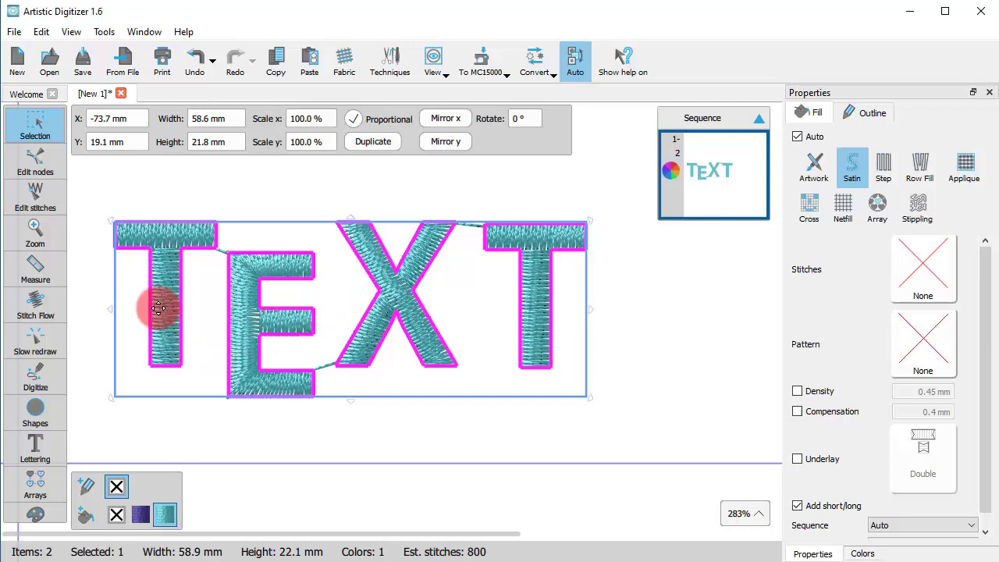
{"action": "left_click", "coordinate": [35, 164]}
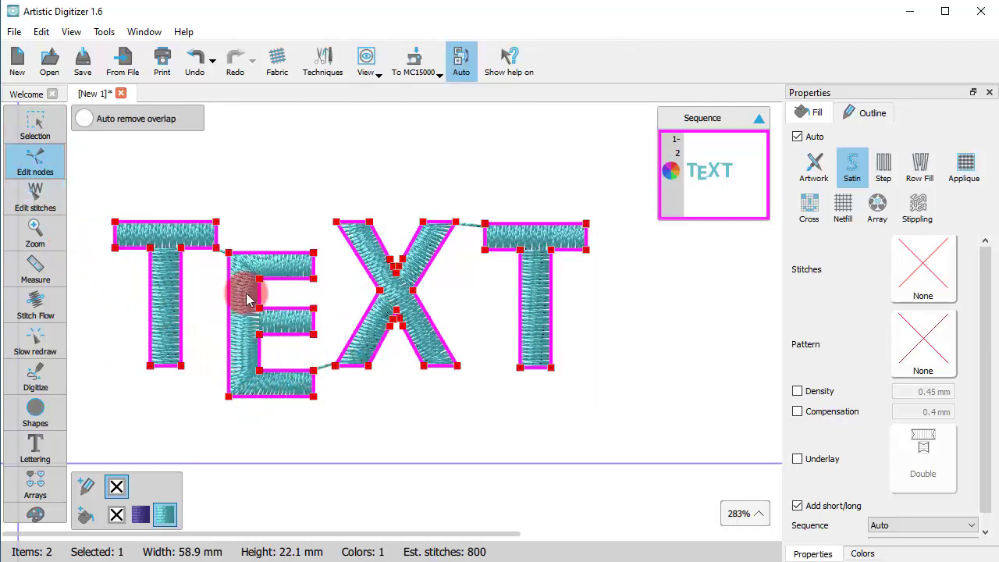
- Drag corner nodes to slant the first T's crossbar end and stem foot, reaching 22.3 mm height
{"action": "scroll", "scroll_direction": "up", "scroll_amount": 3}
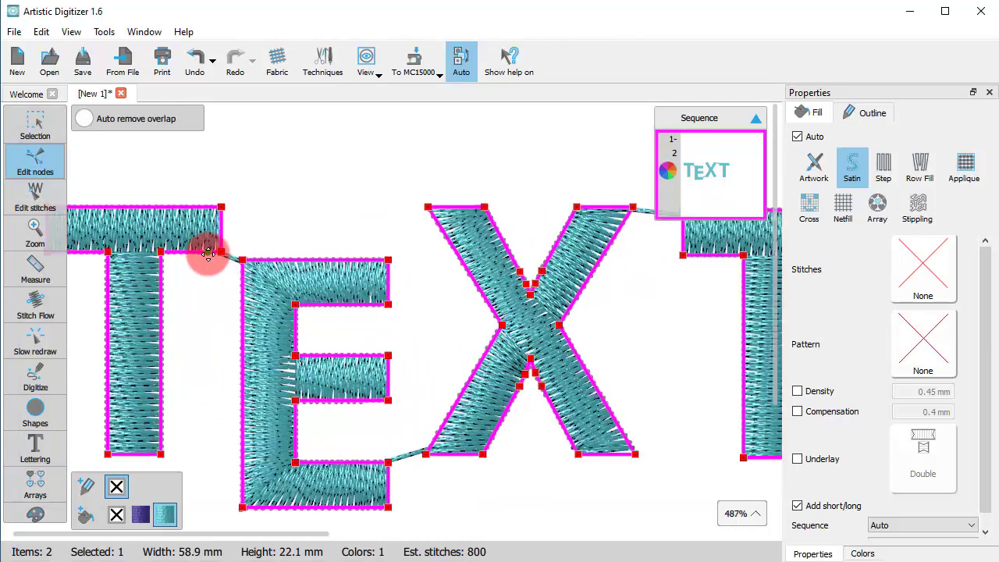
{"action": "left_click_drag", "start_coordinate": [208, 254], "coordinate": [262, 218]}
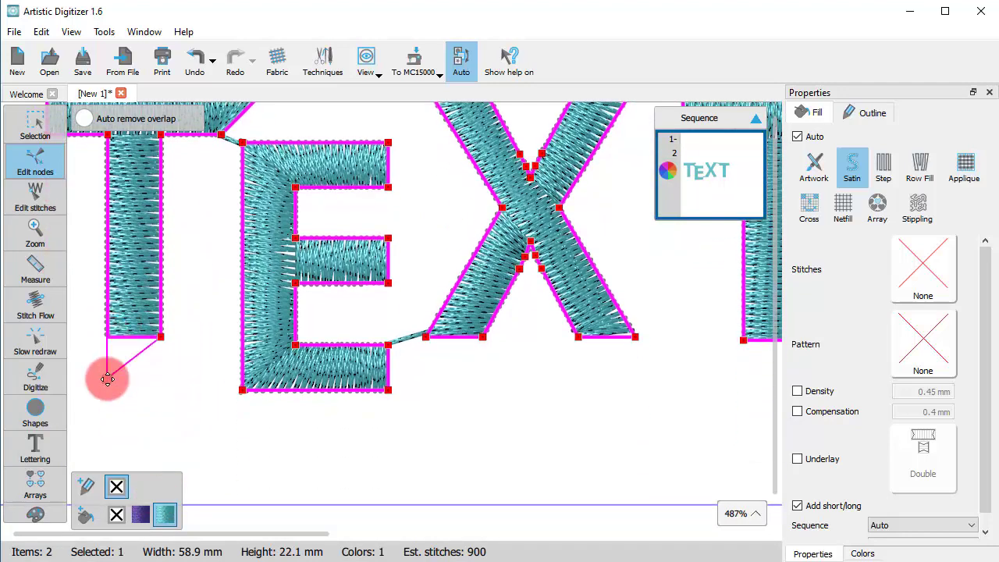
{"action": "left_click_drag", "start_coordinate": [107, 378], "coordinate": [413, 367]}
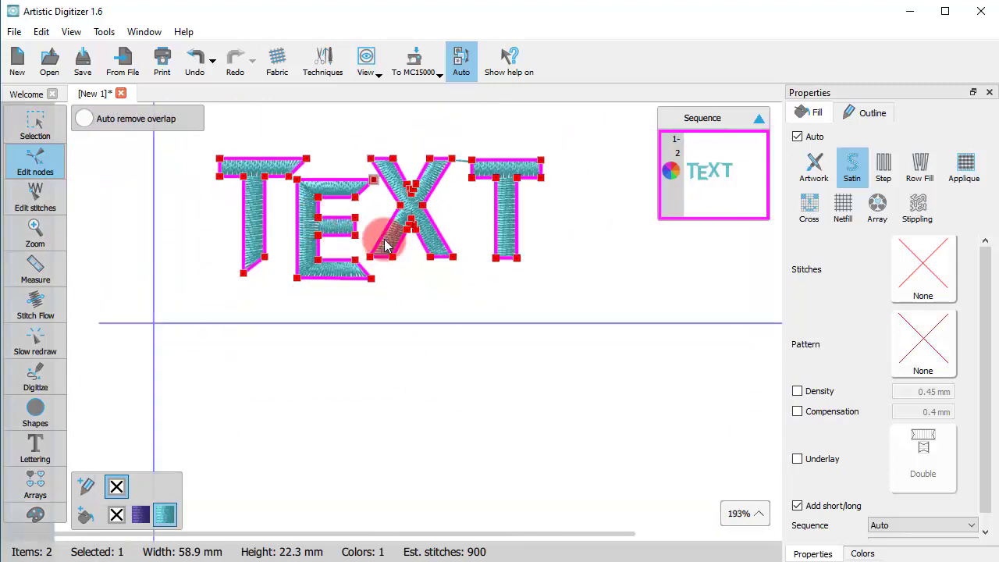
{"action": "scroll", "scroll_direction": "up", "scroll_amount": 3}
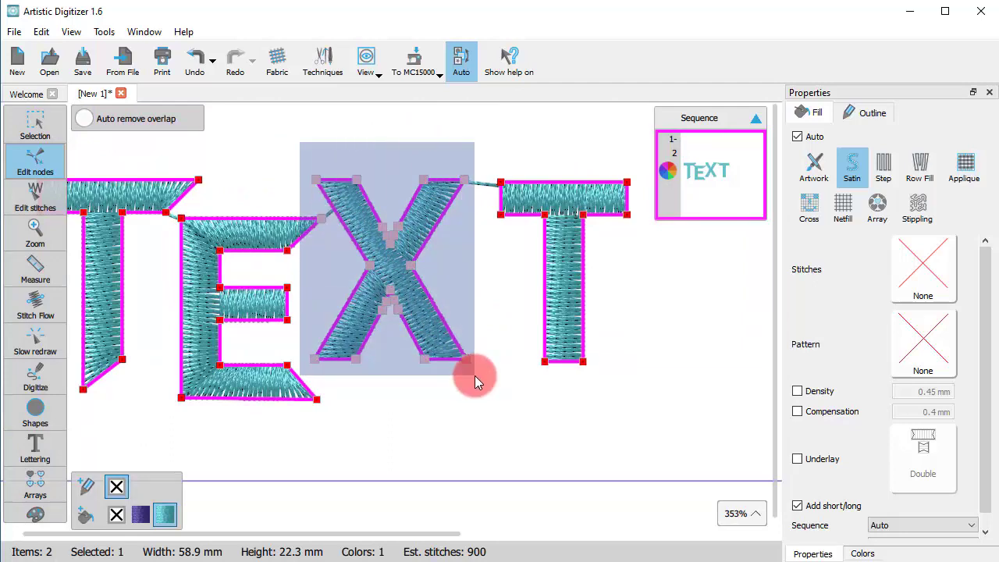
- Stretch the X's nodes taller to a 26.5 mm design height and select its whole polyline
{"action": "left_click", "coordinate": [390, 266]}
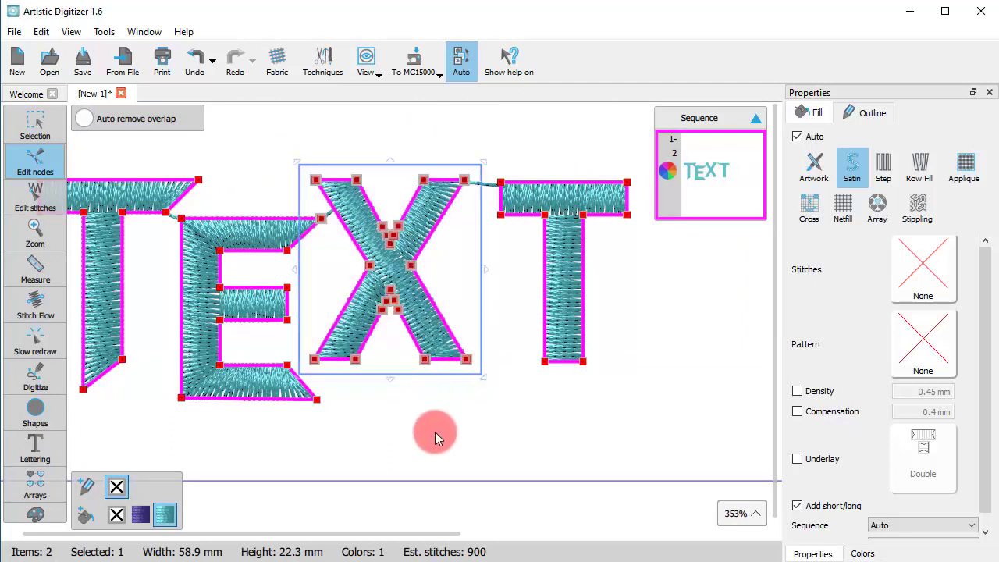
{"action": "scroll", "scroll_direction": "up", "scroll_amount": 3}
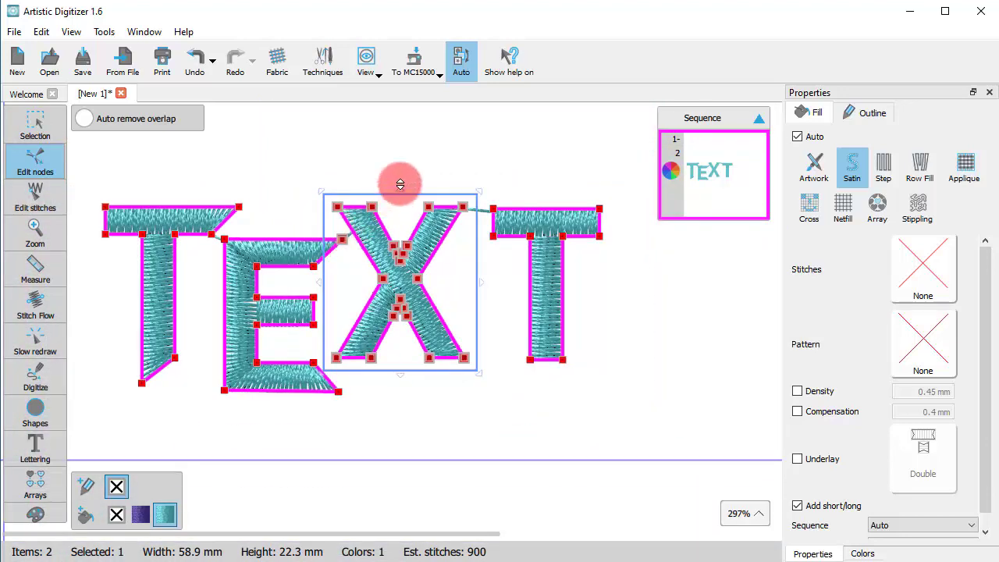
{"action": "left_click", "coordinate": [883, 166]}
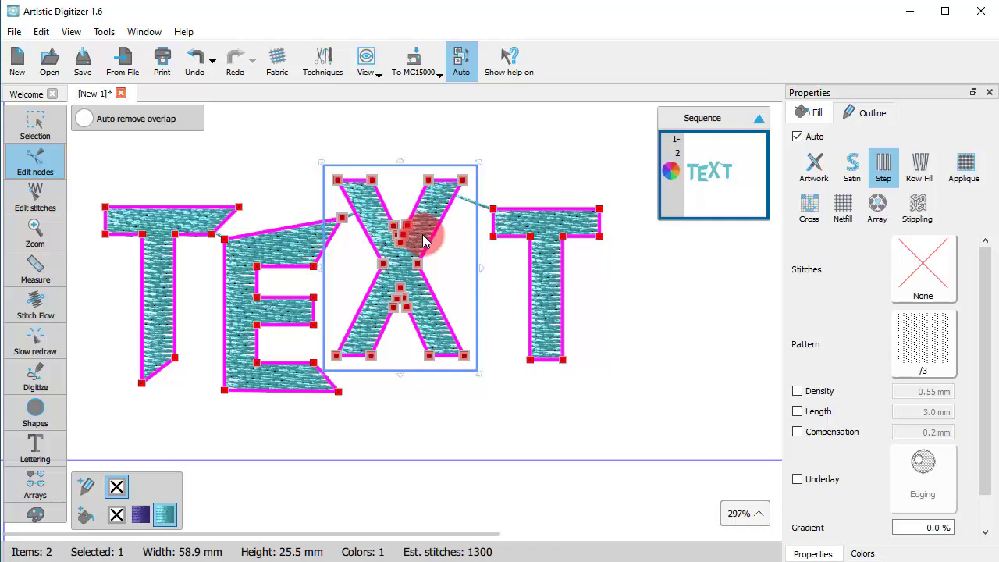
{"action": "left_click", "coordinate": [851, 166]}
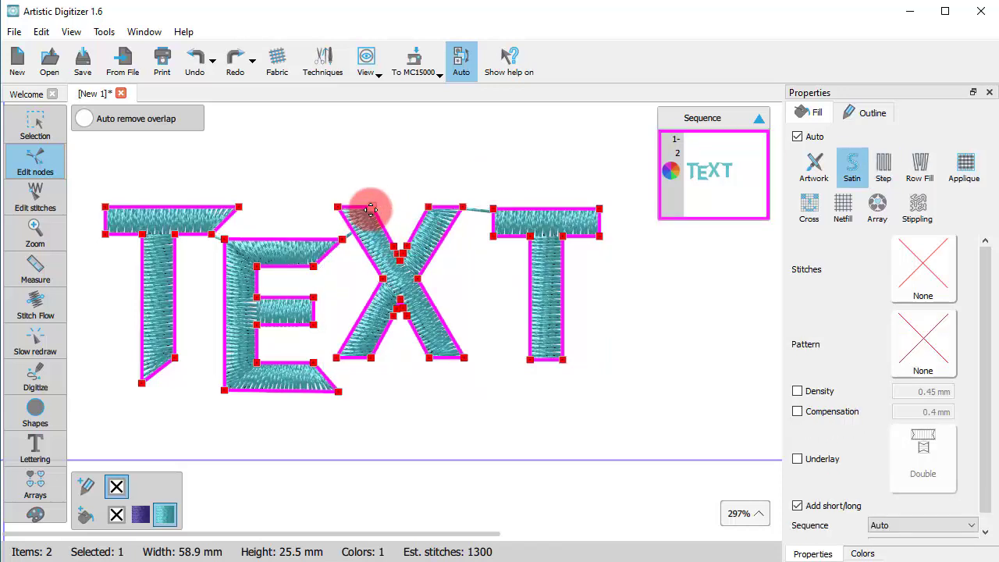
{"action": "right_click", "coordinate": [370, 209]}
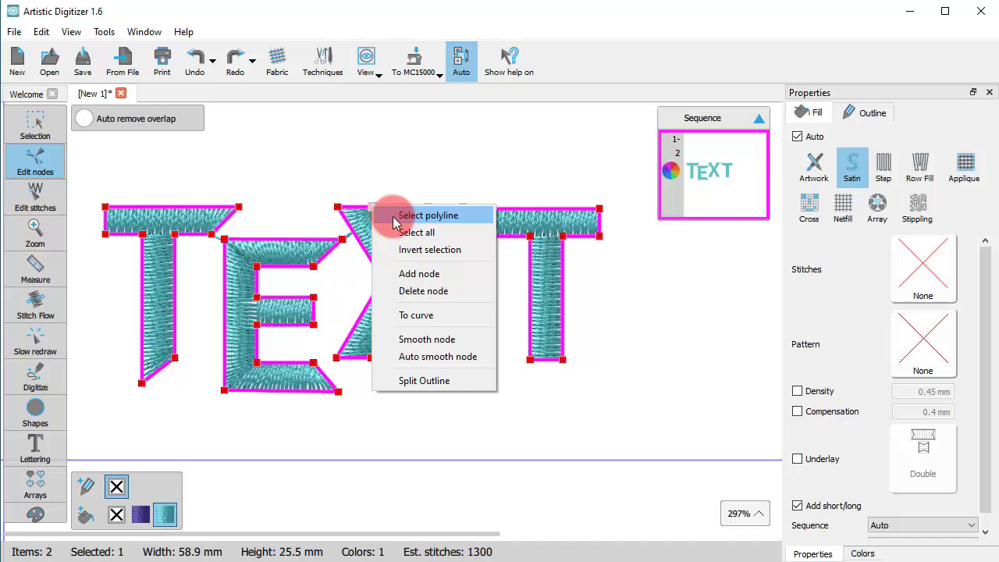
{"action": "left_click", "coordinate": [428, 215]}
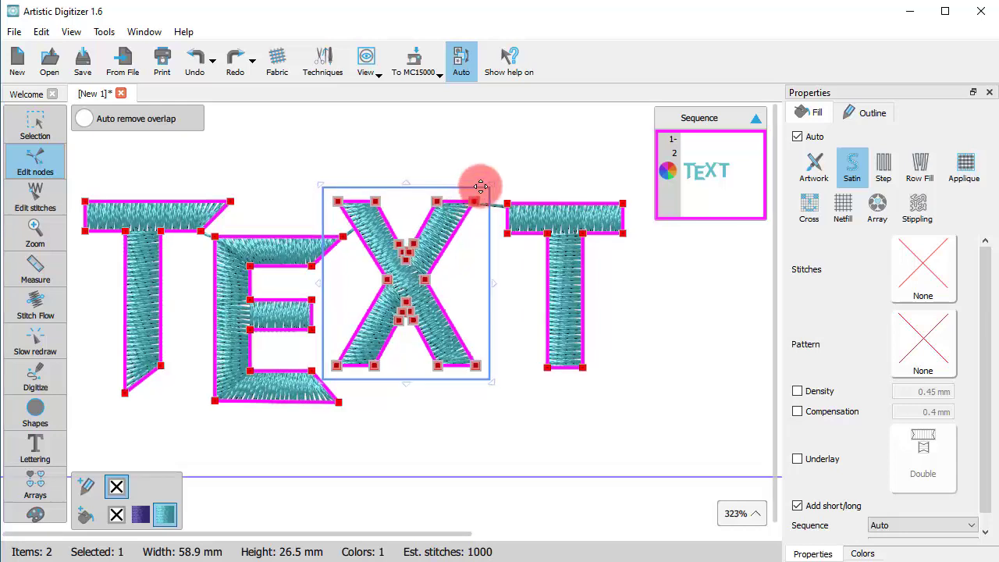
- Tilt the X and set it upright, then stretch its top up to 54.2 mm
{"action": "left_click_drag", "start_coordinate": [480, 186], "coordinate": [478, 170]}
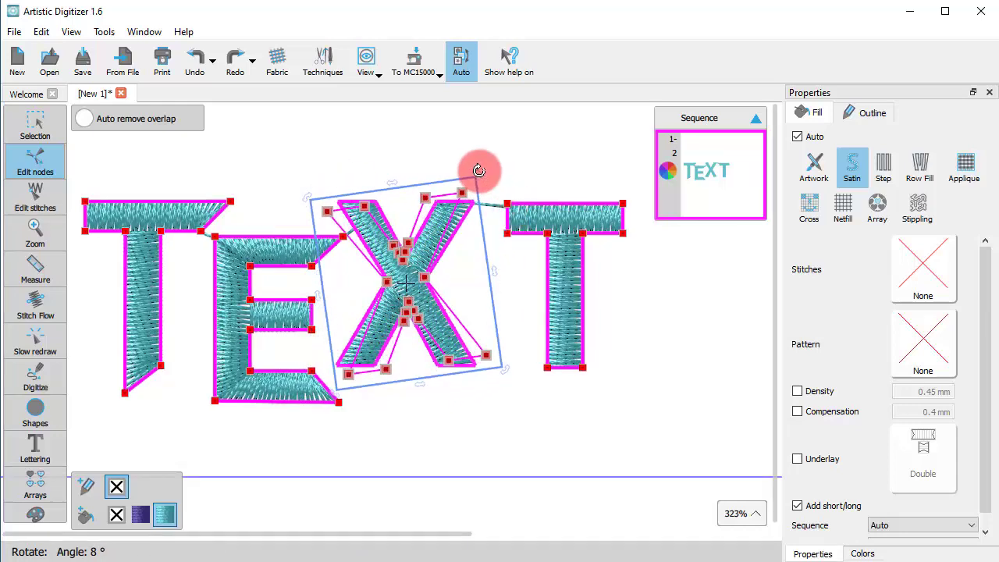
{"action": "left_click_drag", "start_coordinate": [479, 170], "coordinate": [428, 175]}
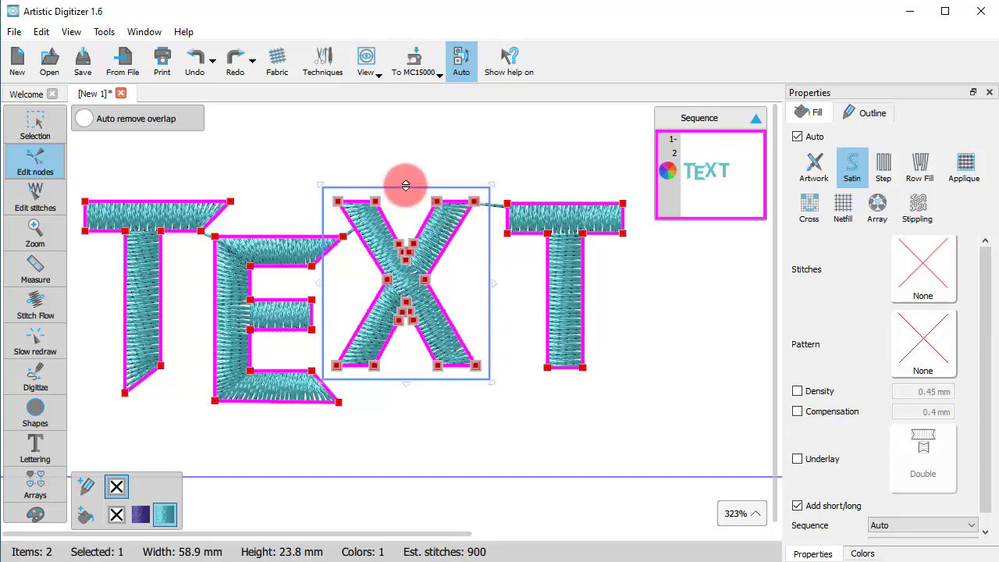
{"action": "left_click_drag", "start_coordinate": [406, 186], "coordinate": [410, 141]}
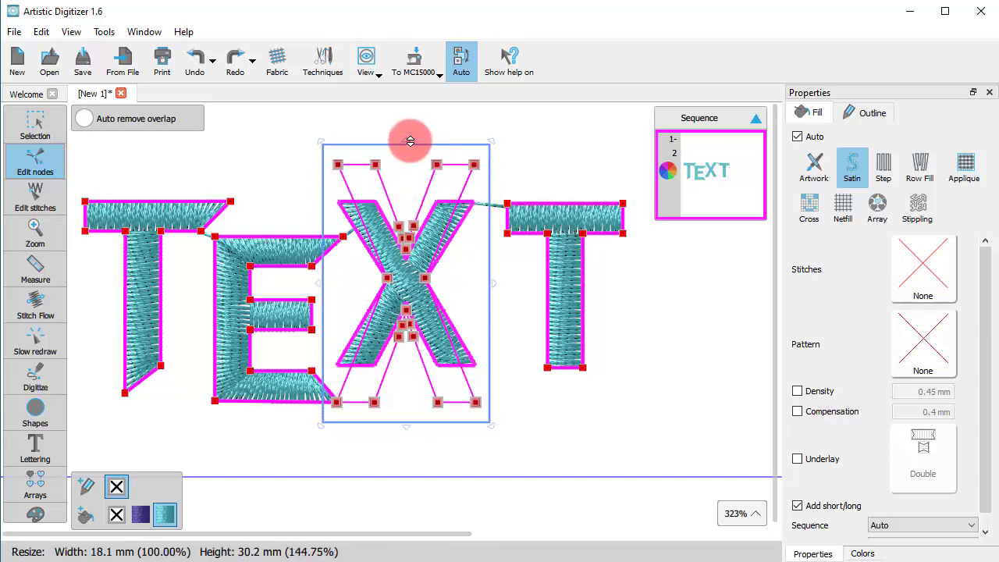
{"action": "left_click_drag", "start_coordinate": [410, 140], "coordinate": [440, 267]}
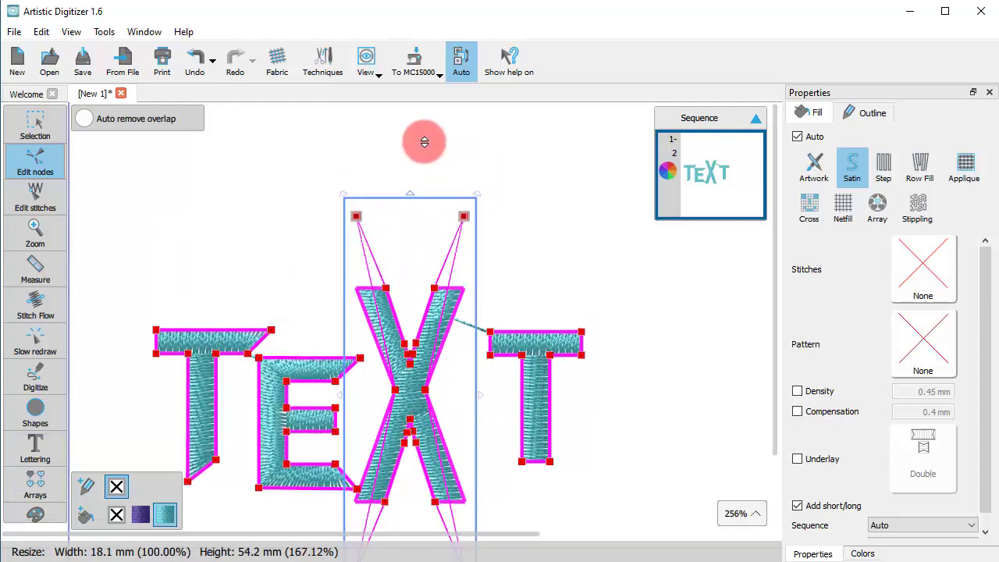
- Finish the X at 36.7 mm height, move the E right, and slant the last T's corner
{"action": "left_click", "coordinate": [883, 166]}
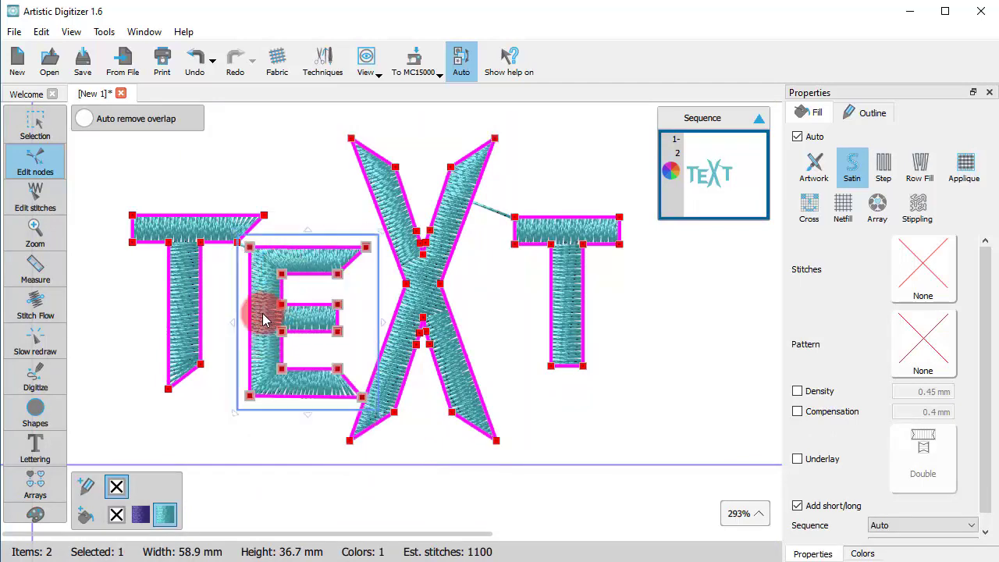
{"action": "left_click_drag", "start_coordinate": [266, 320], "coordinate": [323, 216]}
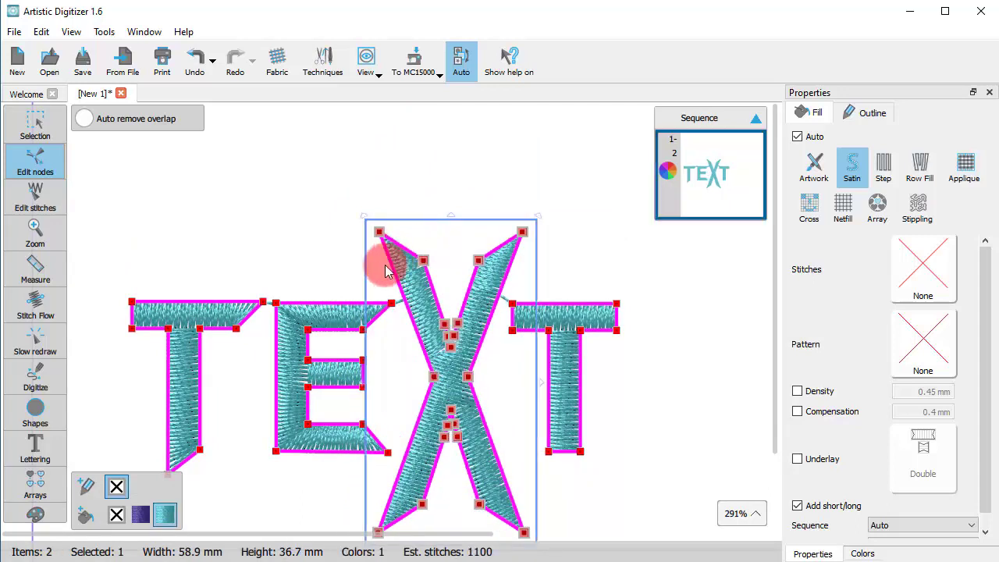
{"action": "mouse_move", "coordinate": [652, 389]}
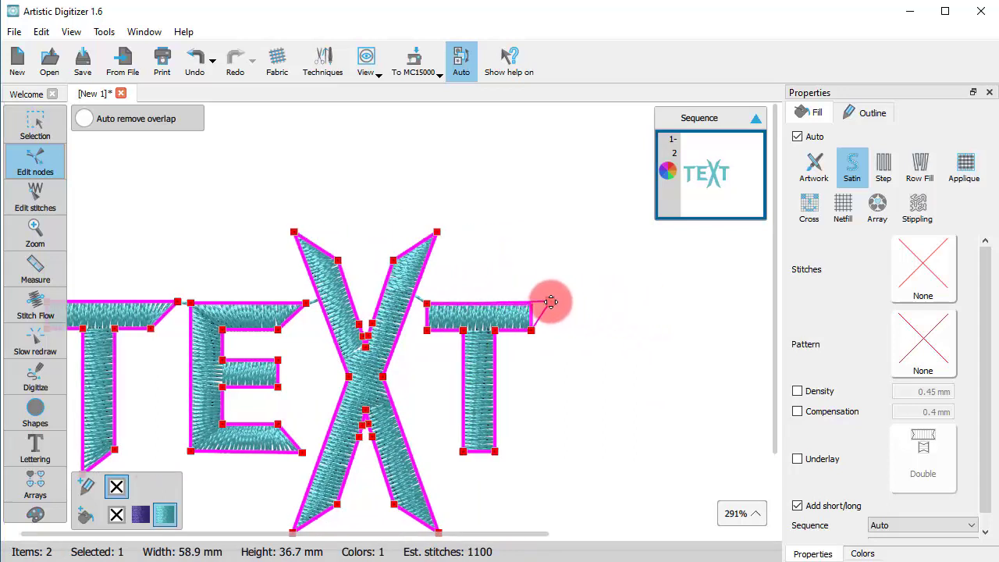
{"action": "left_click_drag", "start_coordinate": [551, 302], "coordinate": [464, 468]}
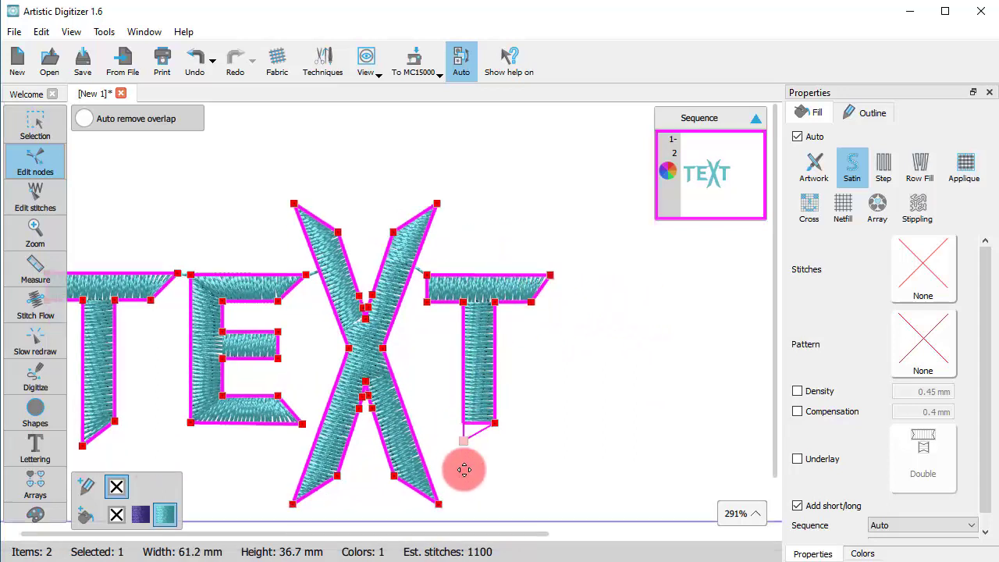